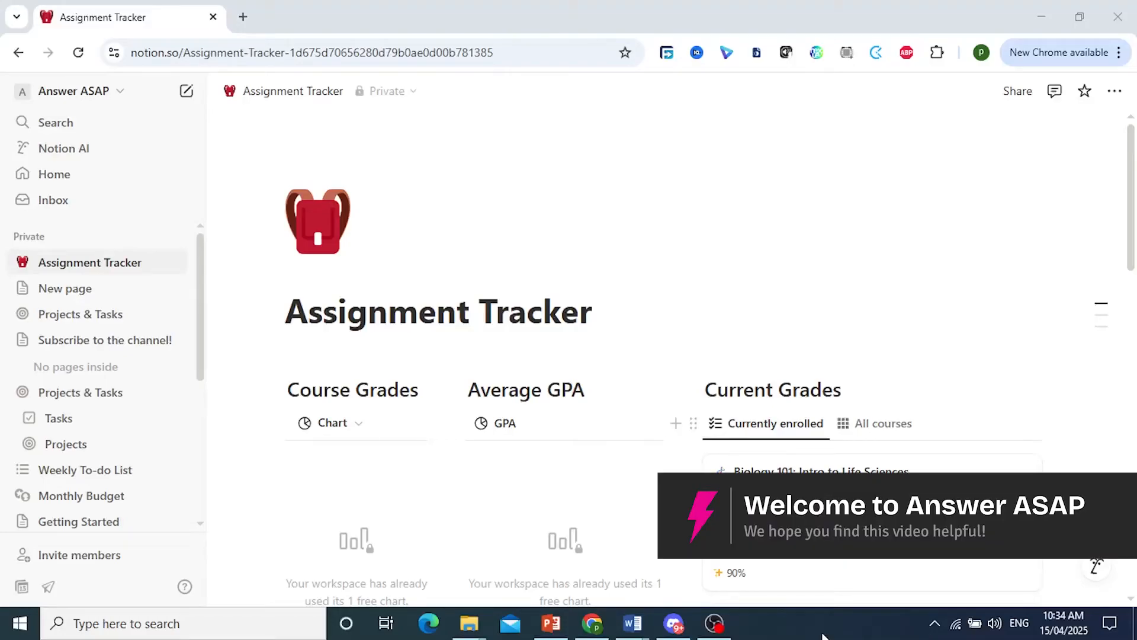
- Duplicate the Assignment Tracker page from its sidebar context menu
{"action": "scroll", "scroll_direction": "down", "scroll_amount": 3}
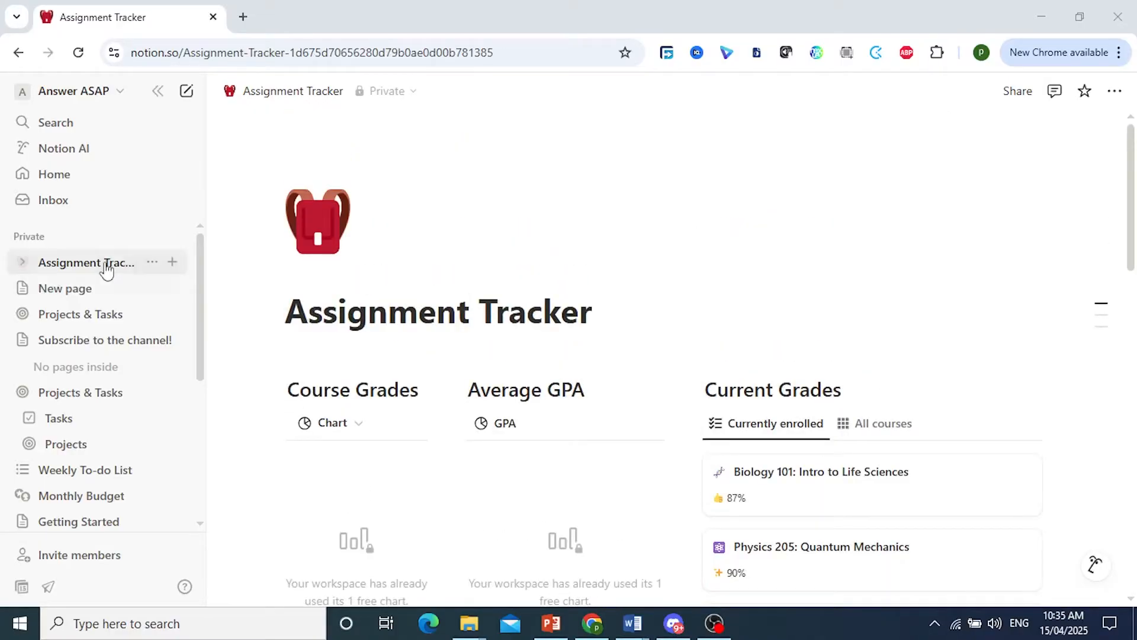
{"action": "right_click", "coordinate": [87, 261]}
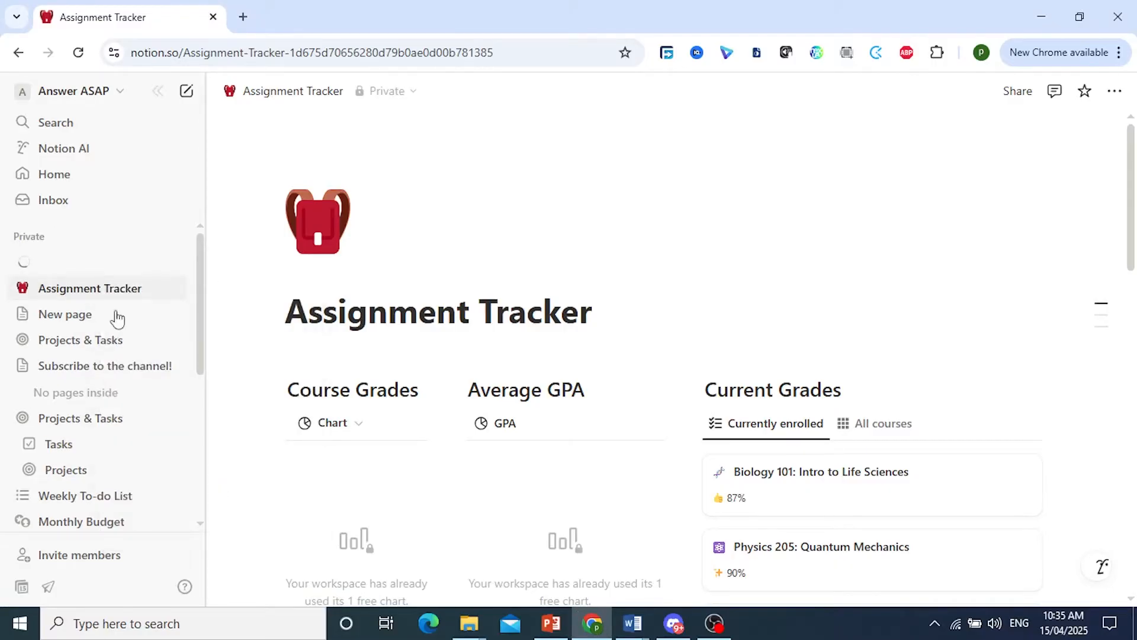
{"action": "mouse_move", "coordinate": [40, 263]}
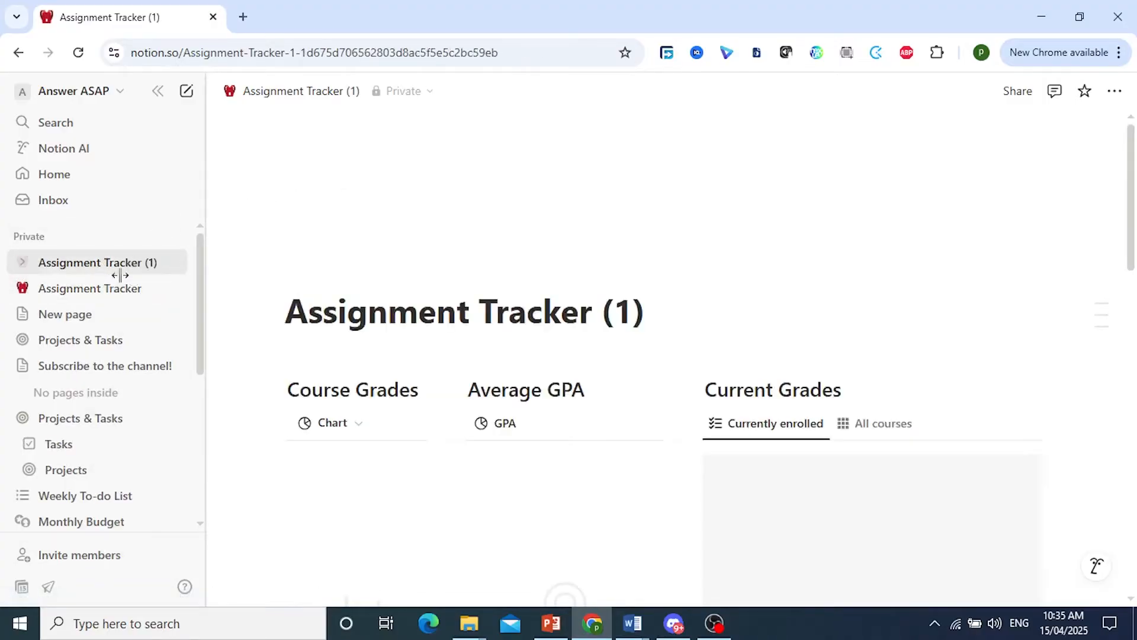
- Publish Assignment Tracker (1) to the web with Duplicate as template on, and copy its site link
{"action": "left_click", "coordinate": [1016, 91]}
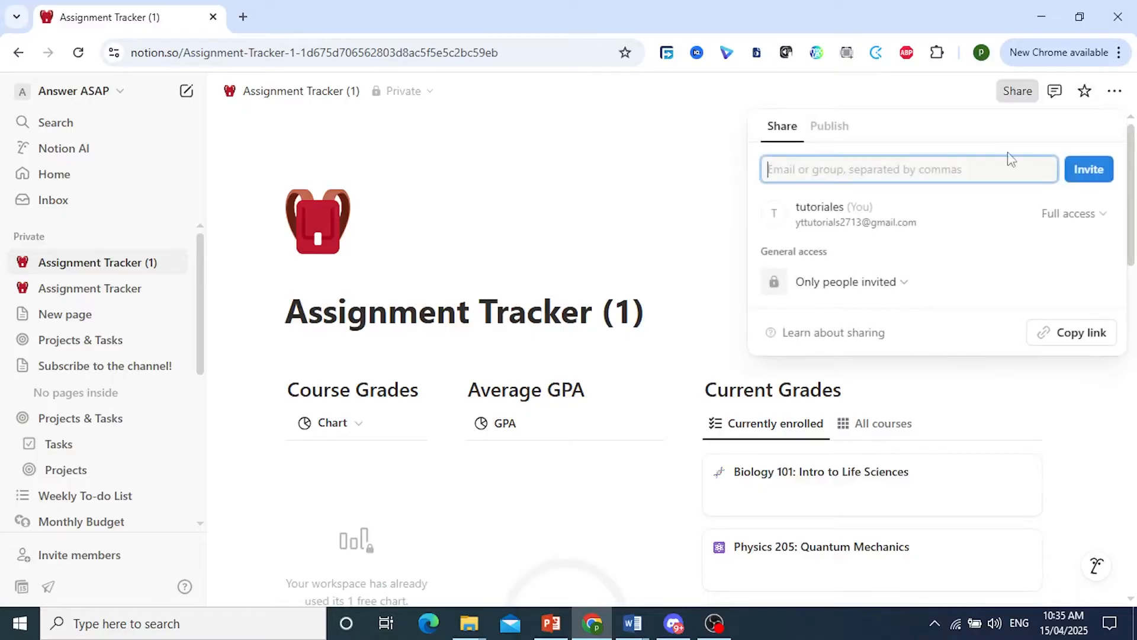
{"action": "left_click", "coordinate": [829, 125]}
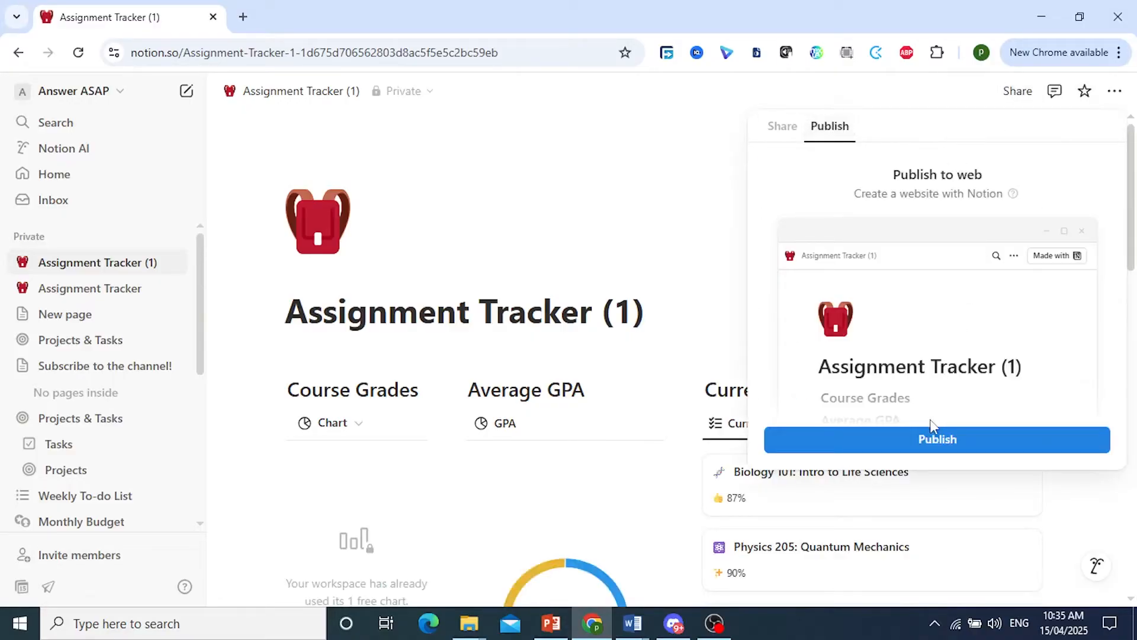
{"action": "left_click", "coordinate": [936, 439]}
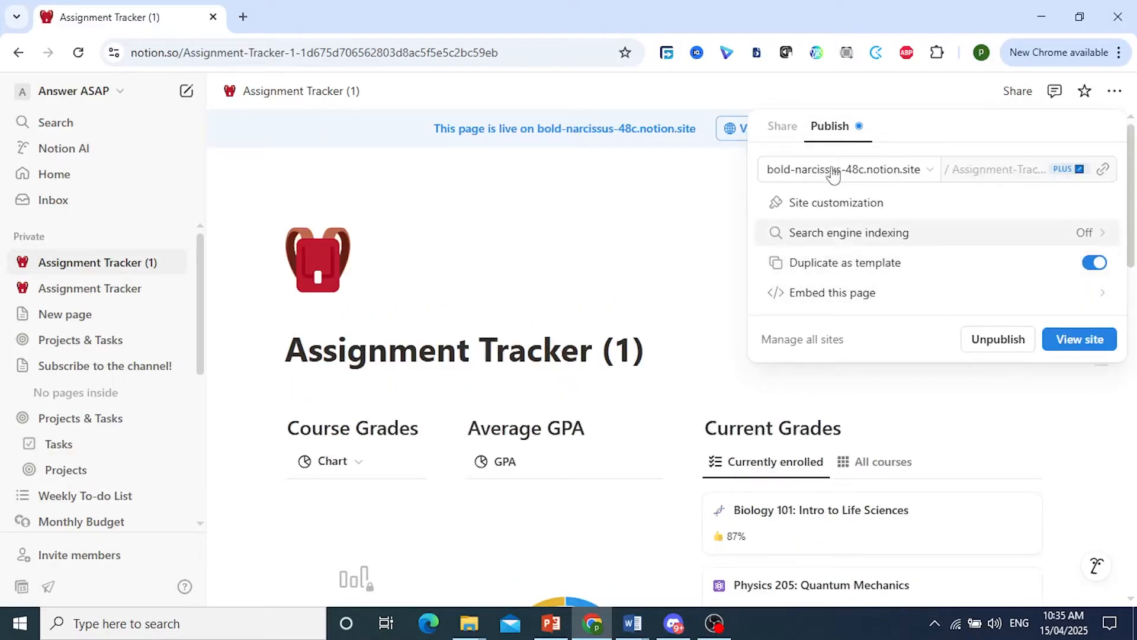
{"action": "mouse_move", "coordinate": [1074, 274]}
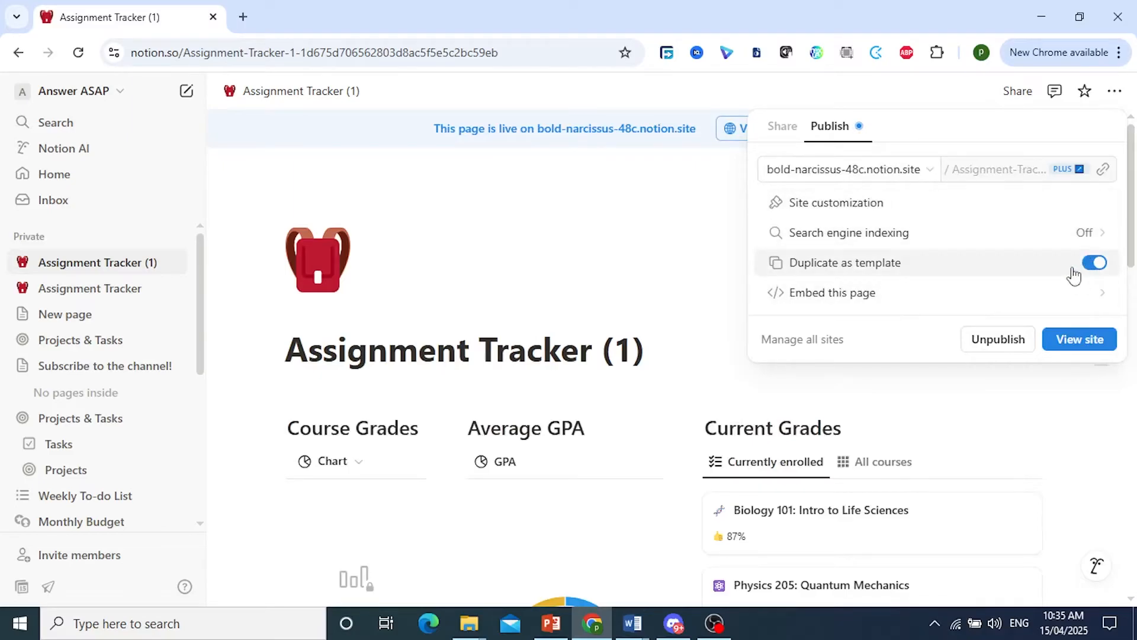
{"action": "mouse_move", "coordinate": [964, 268]}
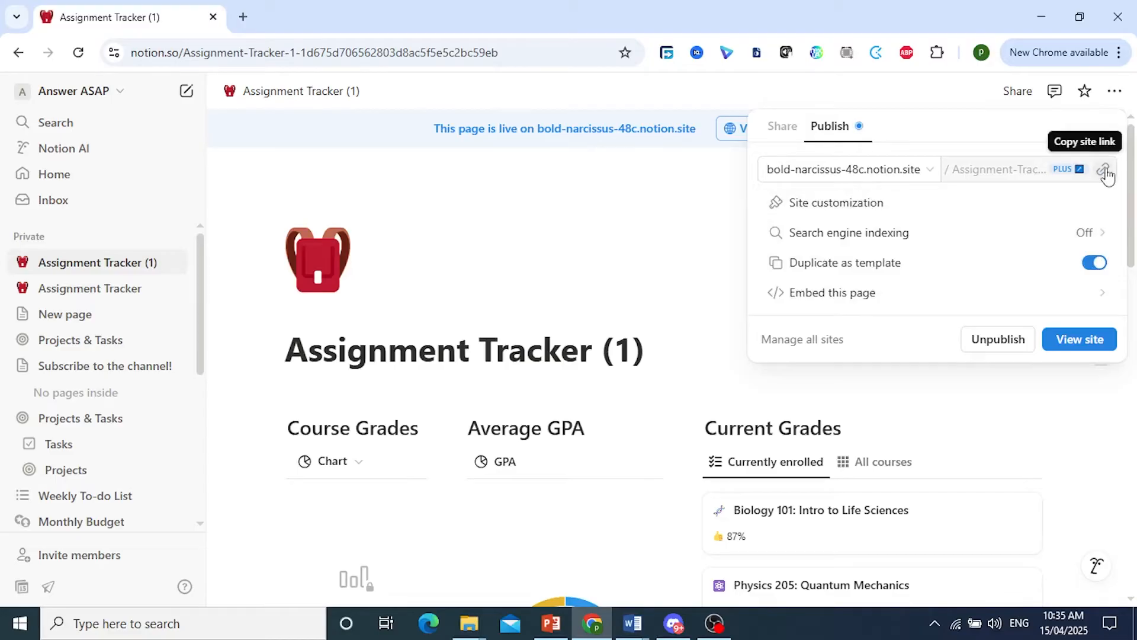
{"action": "left_click", "coordinate": [1104, 169]}
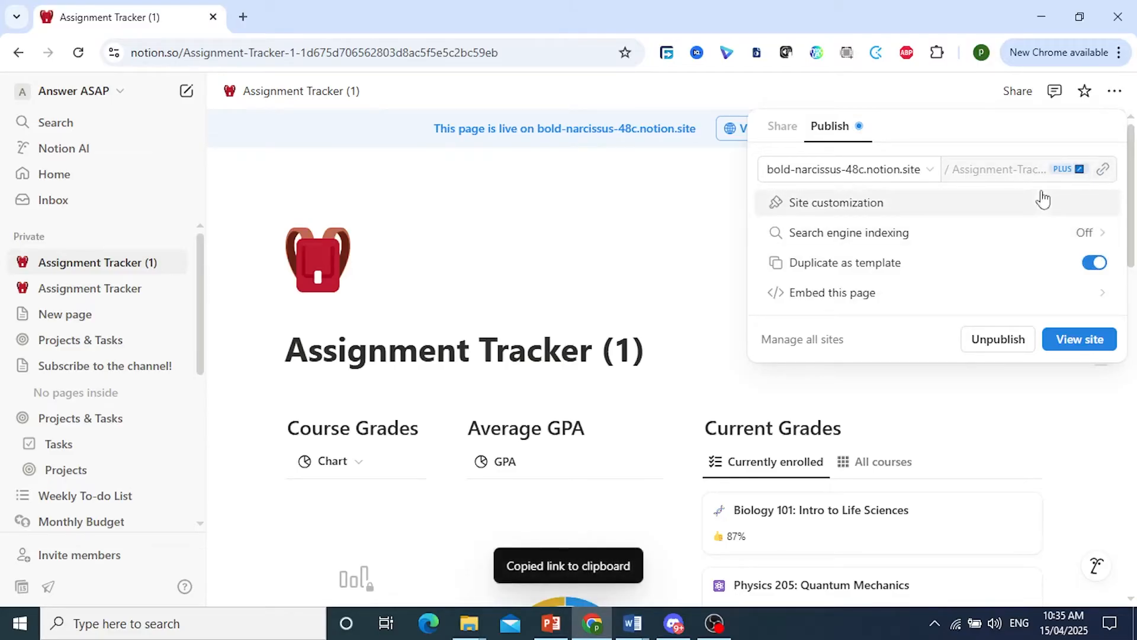
{"action": "left_click", "coordinate": [166, 201]}
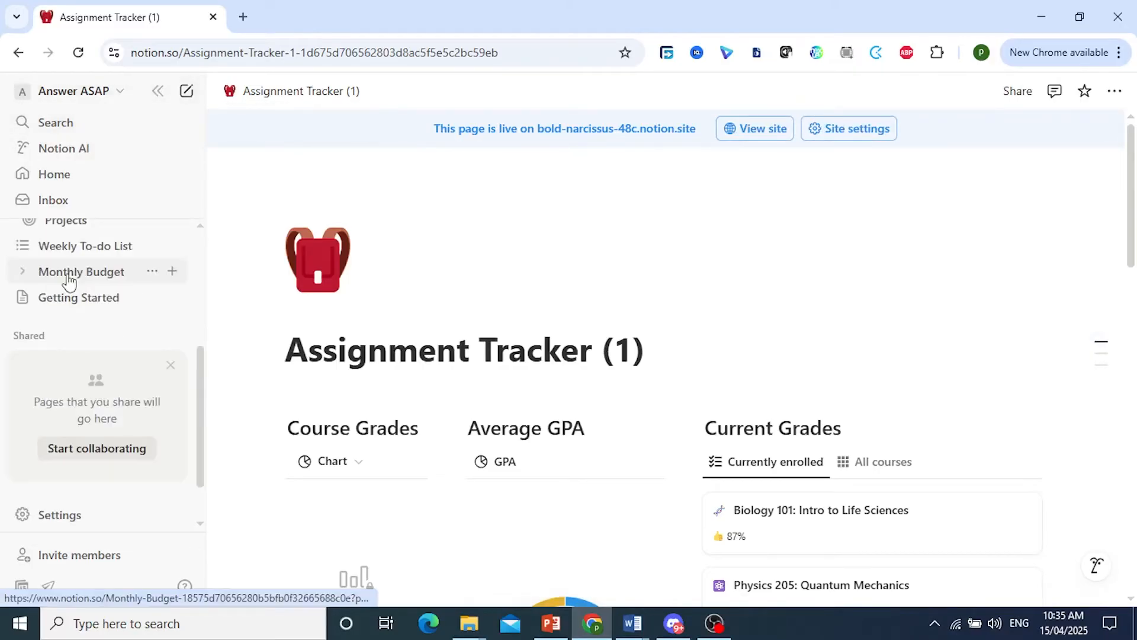
- Log out of the current Notion account from the workspace menu
{"action": "left_click", "coordinate": [73, 91]}
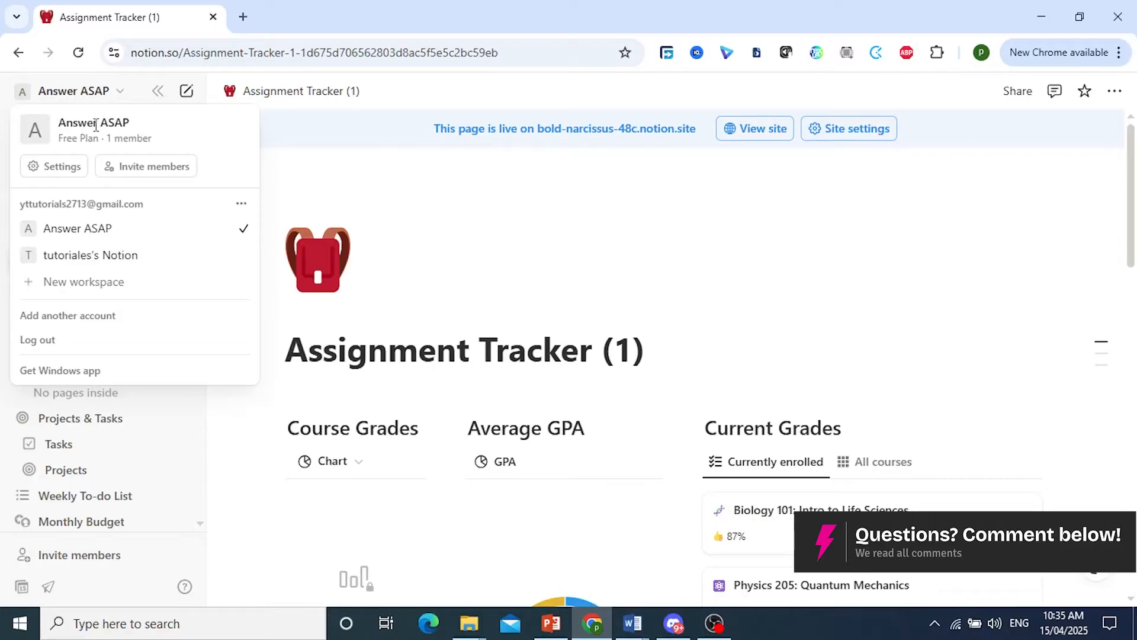
{"action": "mouse_move", "coordinate": [40, 347]}
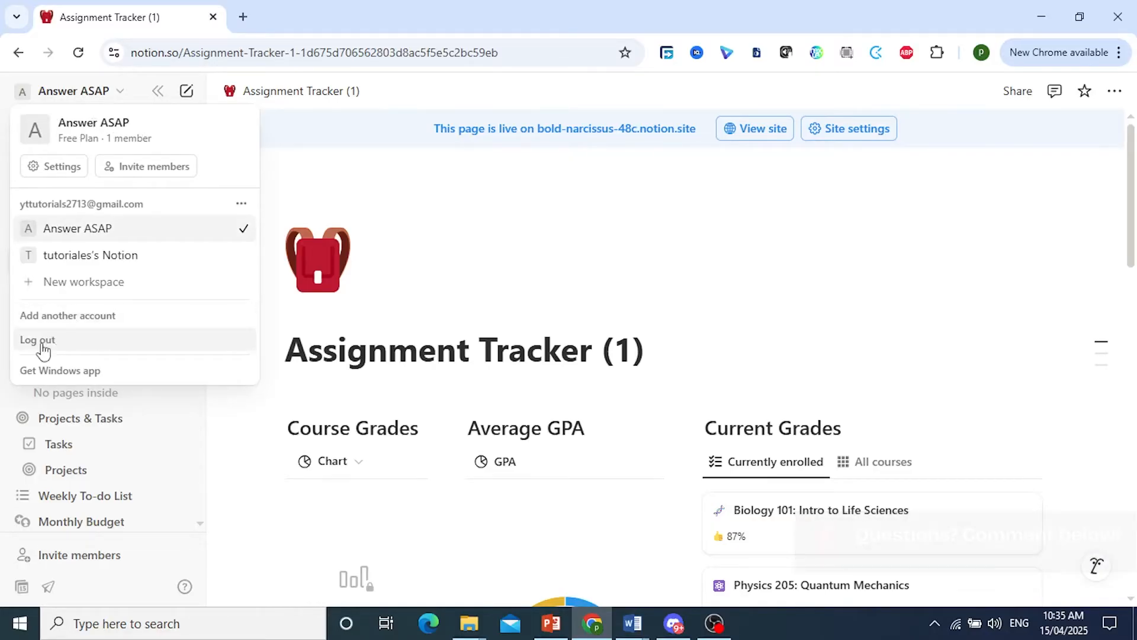
{"action": "left_click", "coordinate": [37, 340]}
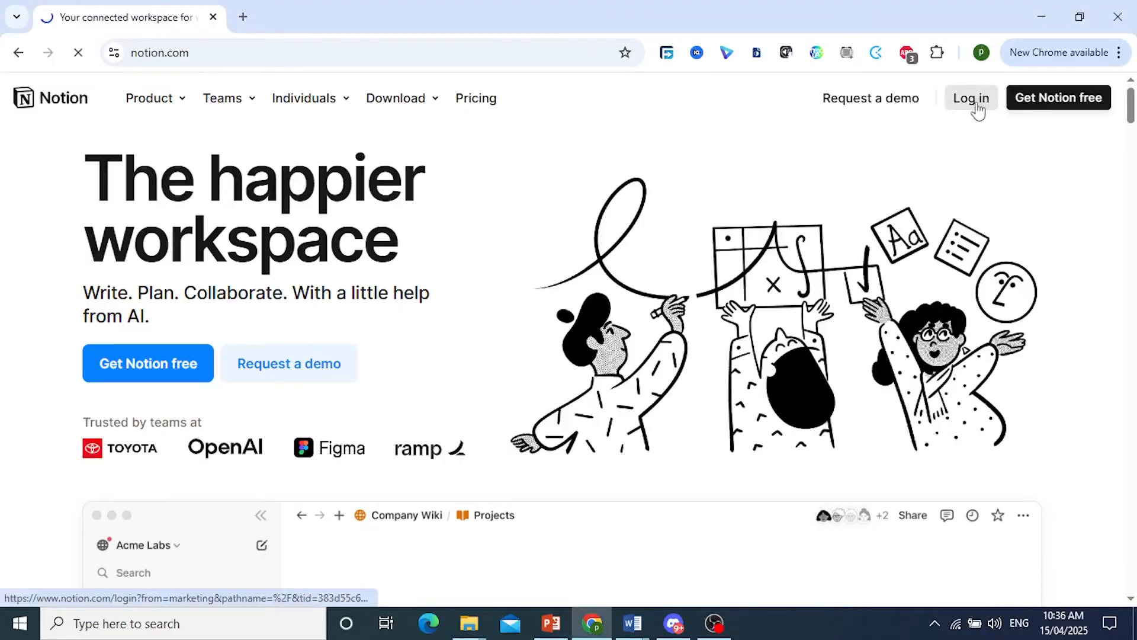
- Log in to Notion with Google using the second account
{"action": "left_click", "coordinate": [970, 98]}
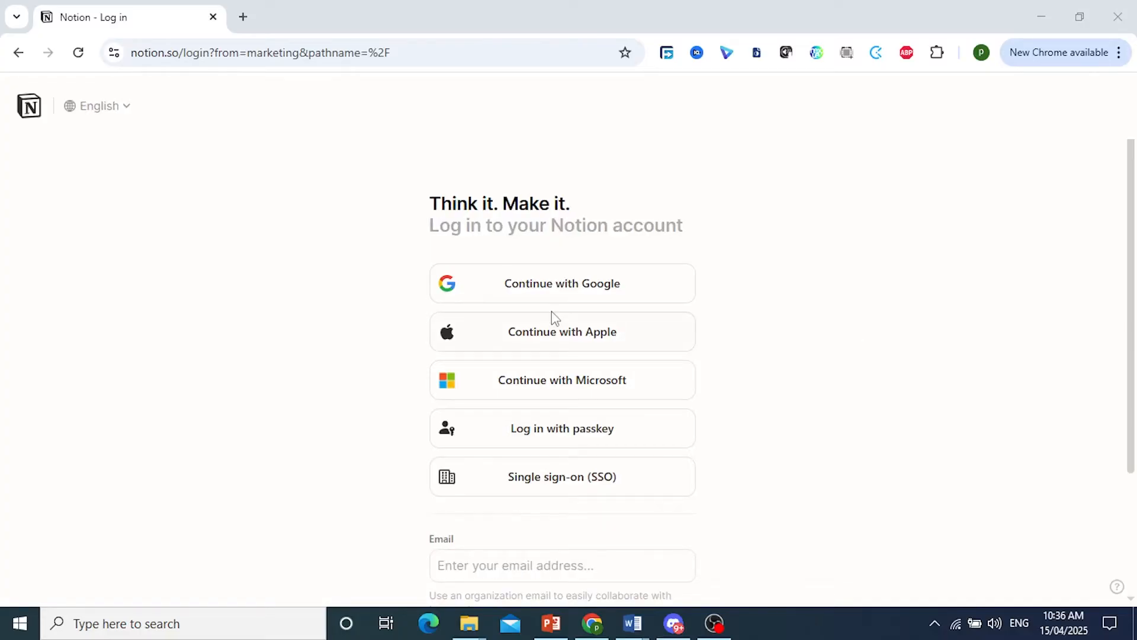
{"action": "left_click", "coordinate": [562, 283]}
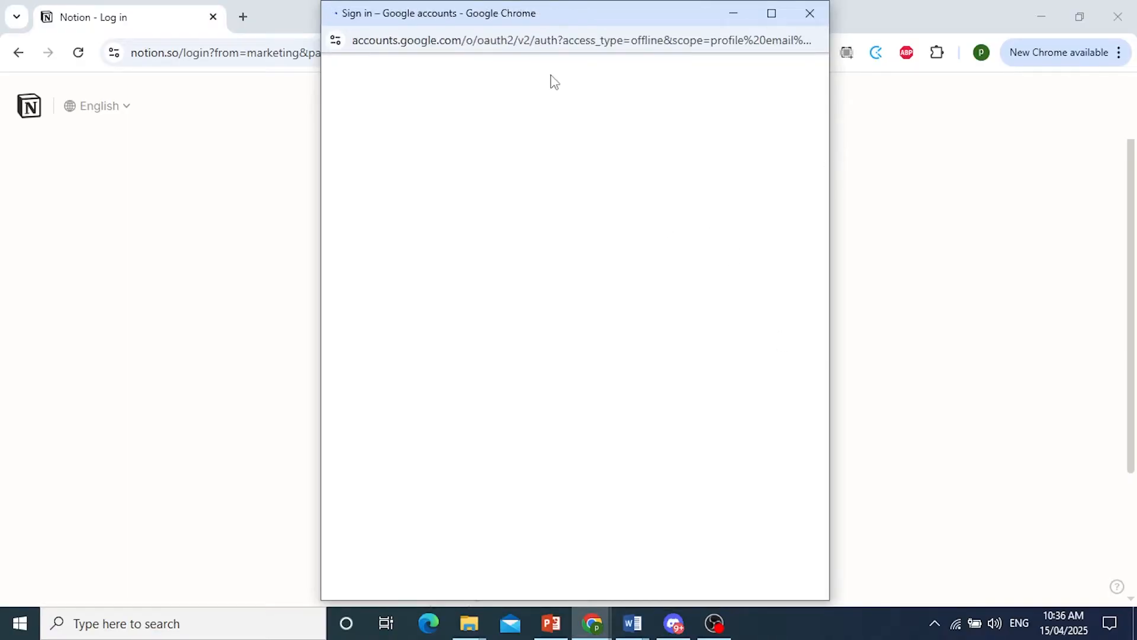
{"action": "left_click", "coordinate": [562, 283]}
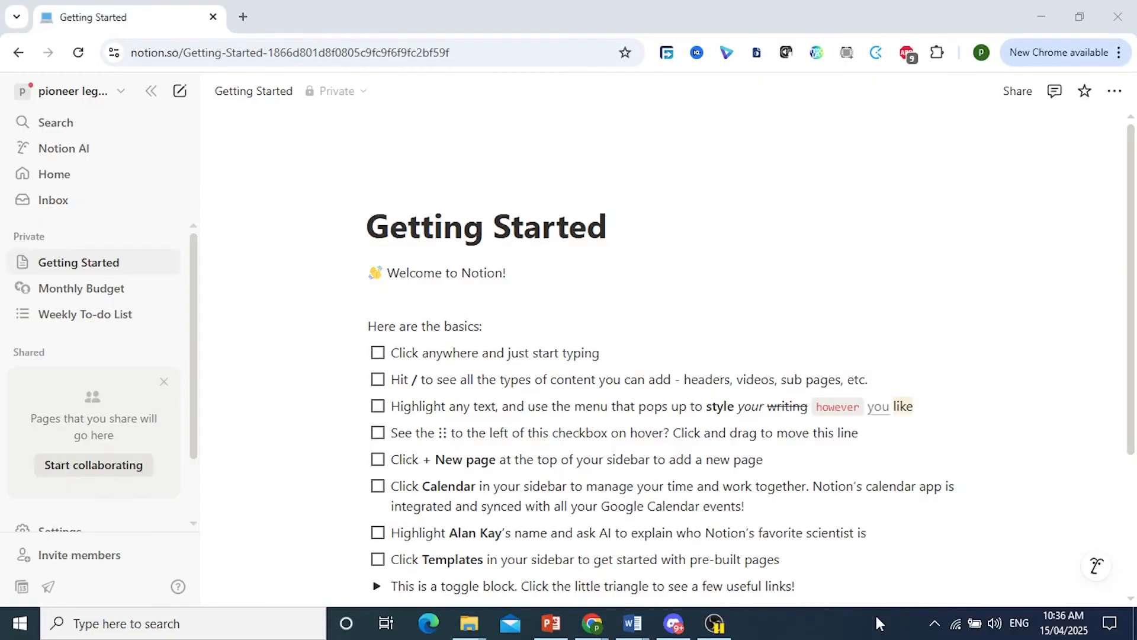
{"action": "mouse_move", "coordinate": [259, 123]}
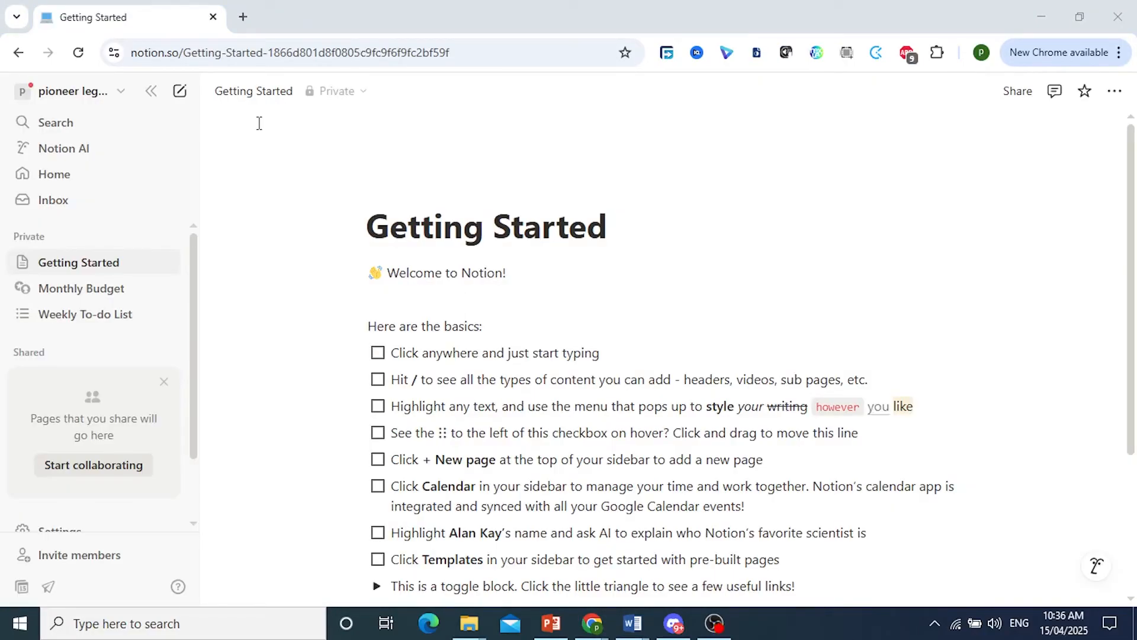
- Load the copied Assignment Tracker (1) site link in the browser address bar
{"action": "left_click", "coordinate": [327, 52]}
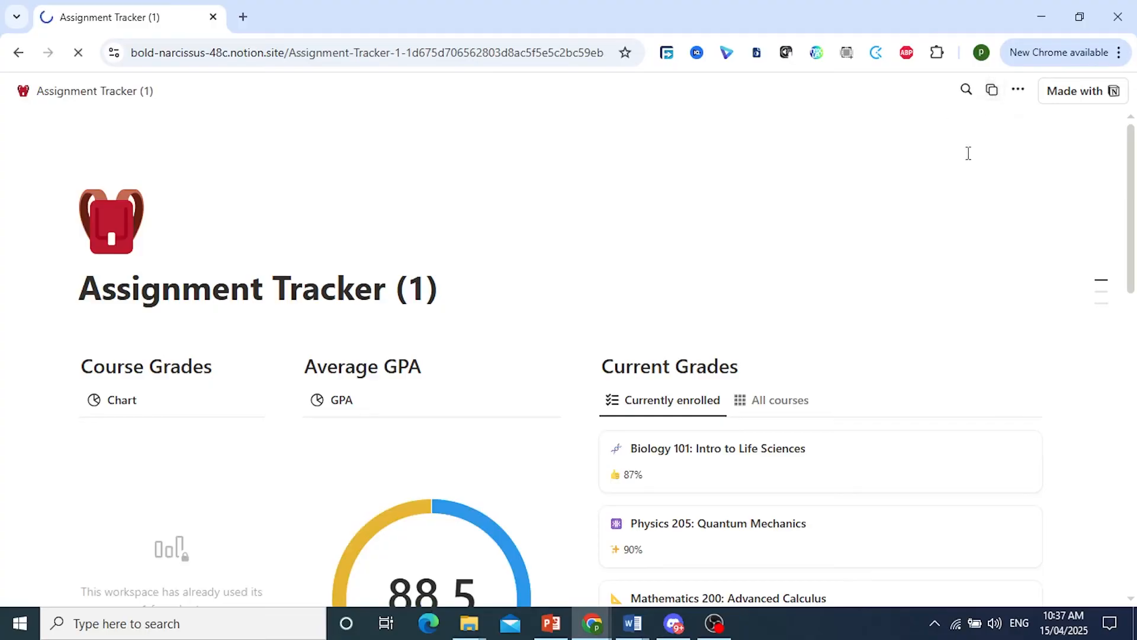
{"action": "mouse_move", "coordinate": [991, 89]}
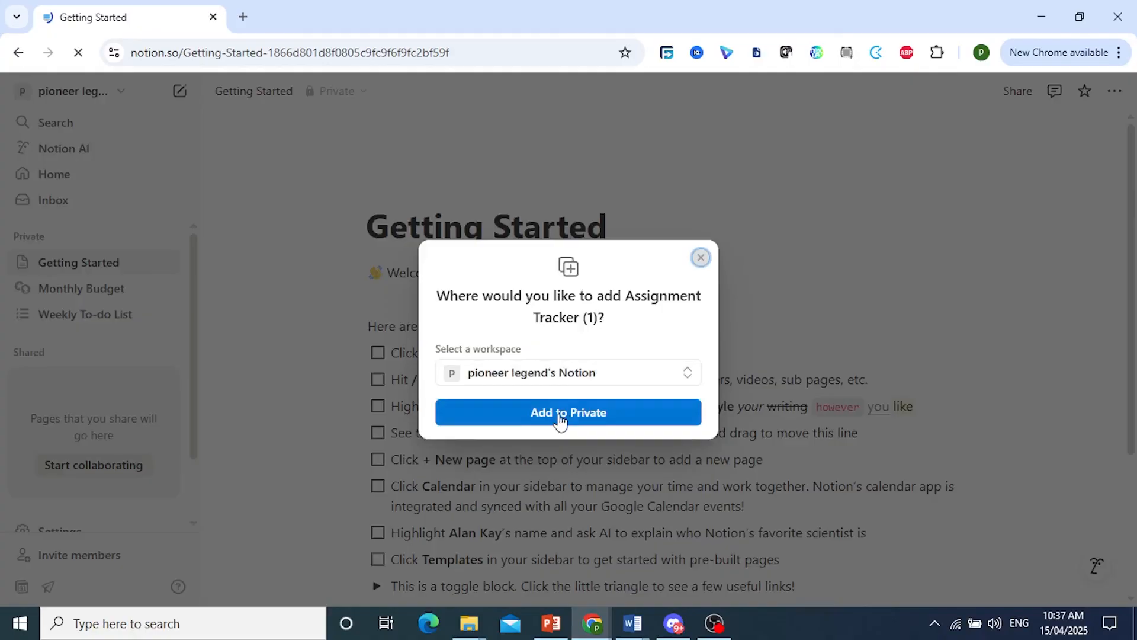
- Add Assignment Tracker (1) as a template to the second account's Private pages
{"action": "left_click", "coordinate": [567, 412]}
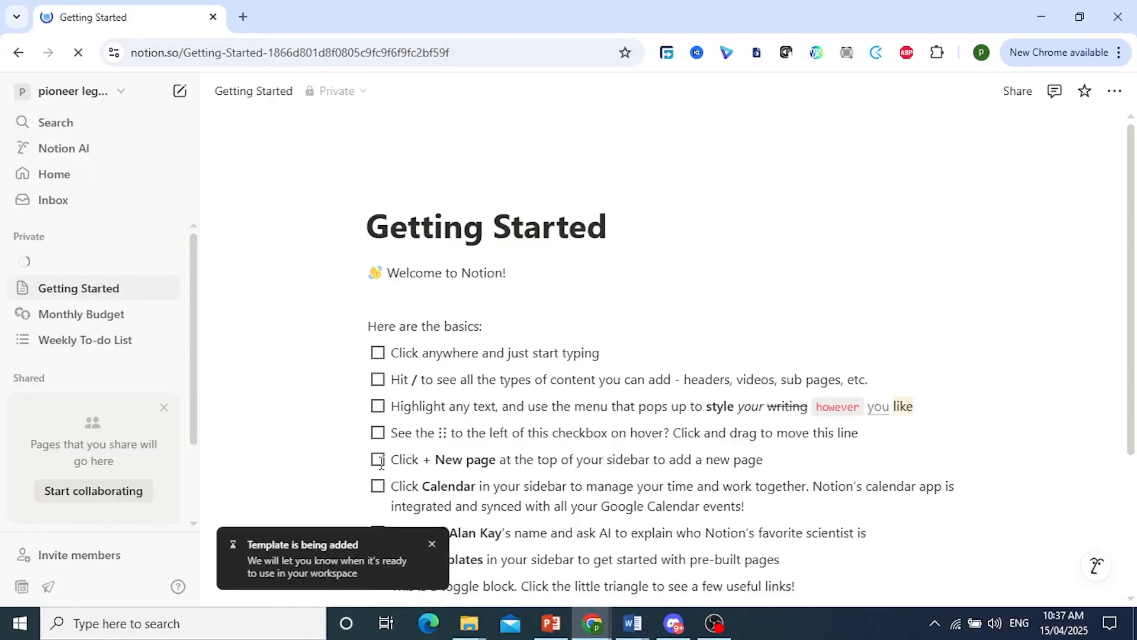